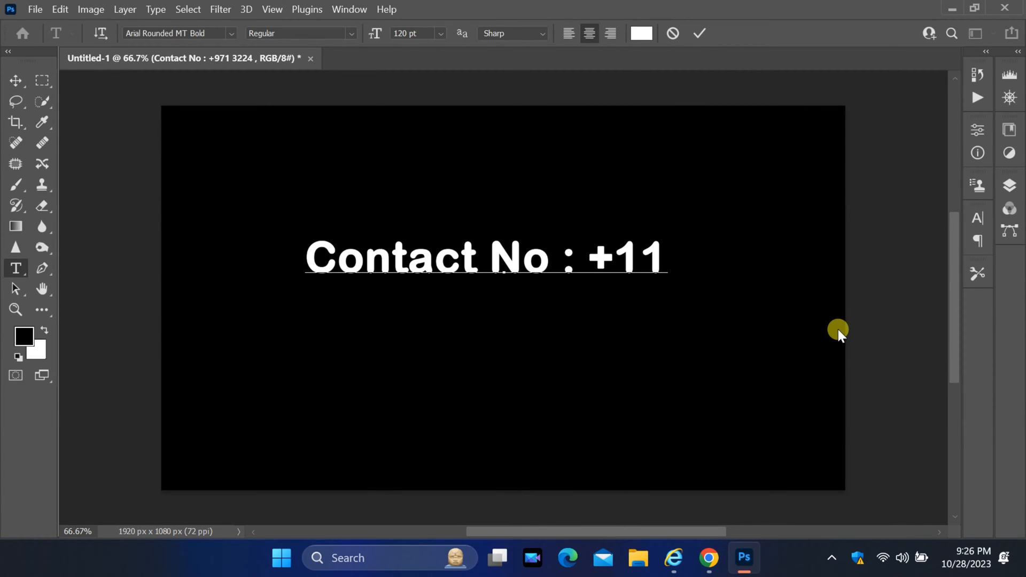
# - Type, delete and retype the phone digits, leaving 'Contact No : +3256 11' with digits misplaced
pyautogui.write('5')
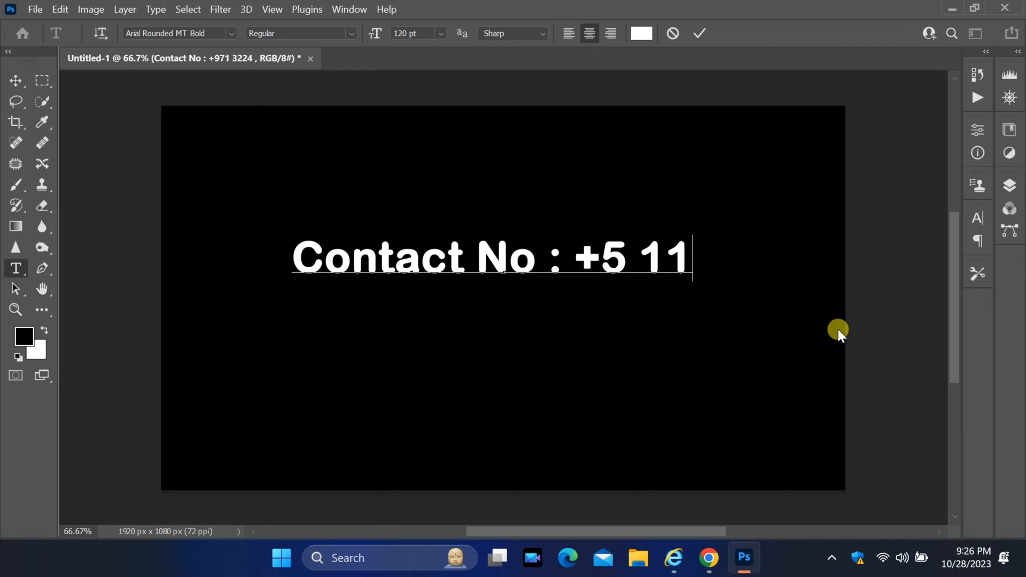
pyautogui.write('67')
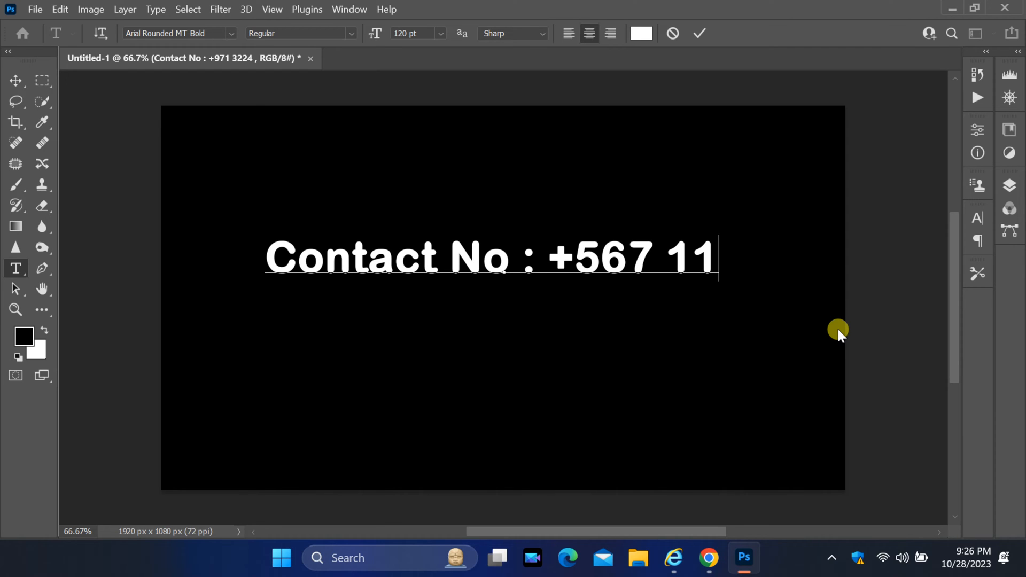
pyautogui.write('8')
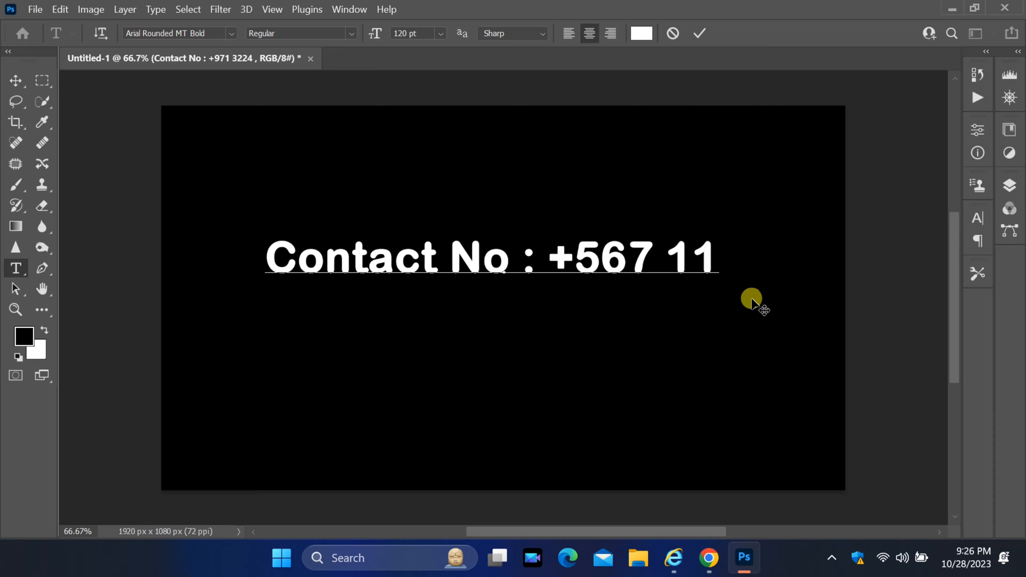
pyautogui.press('Backspace')
pyautogui.write('3')
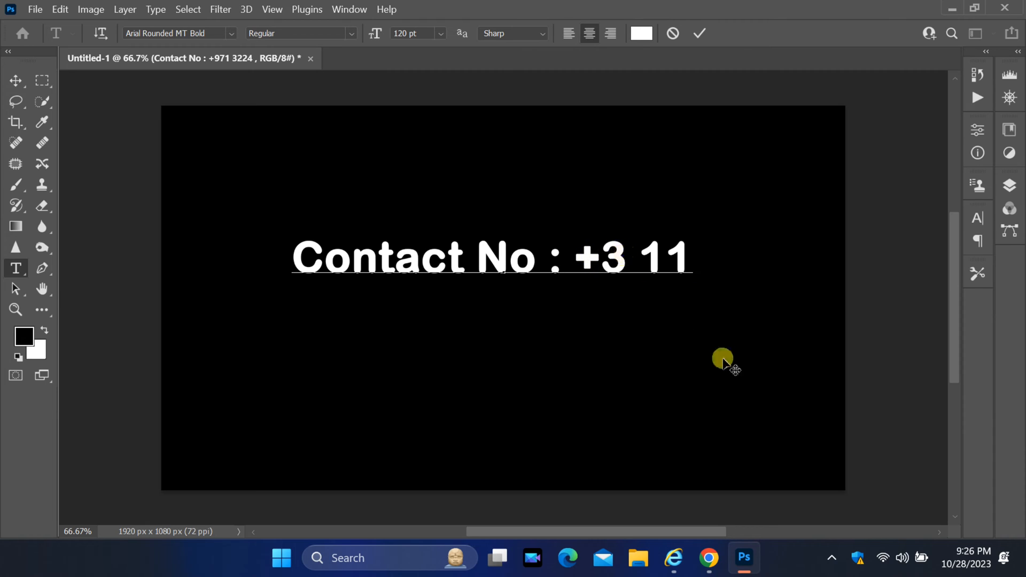
pyautogui.write('2')
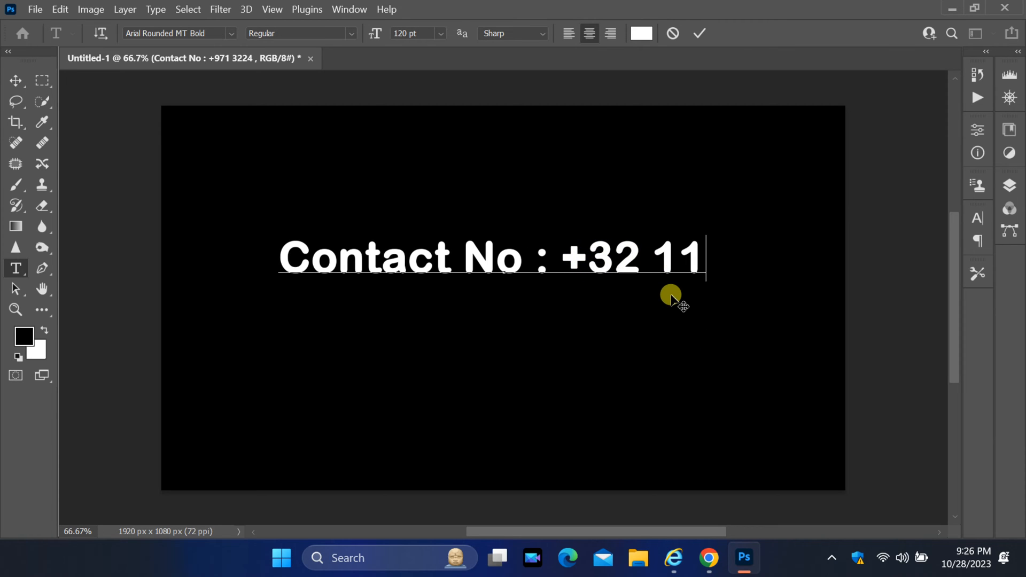
pyautogui.write('56')
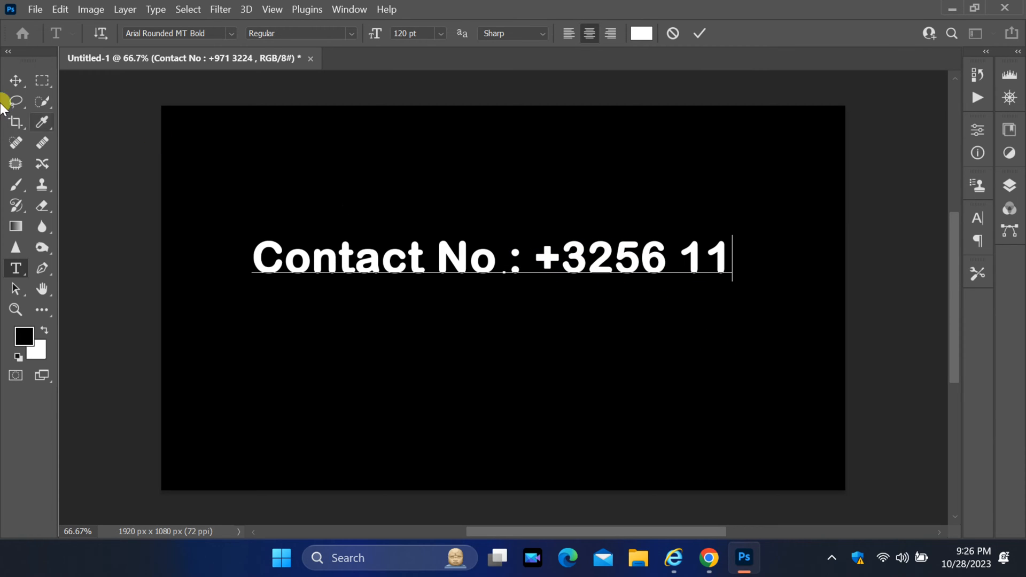
# - Commit the contact number edit and bring up Properties from the Window menu
pyautogui.click(15, 80)
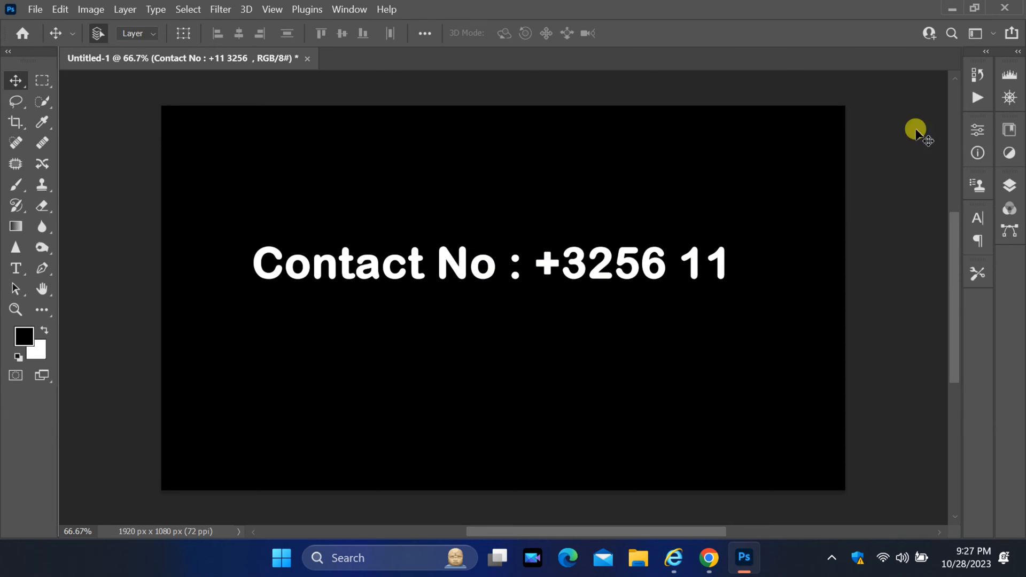
pyautogui.click(349, 9)
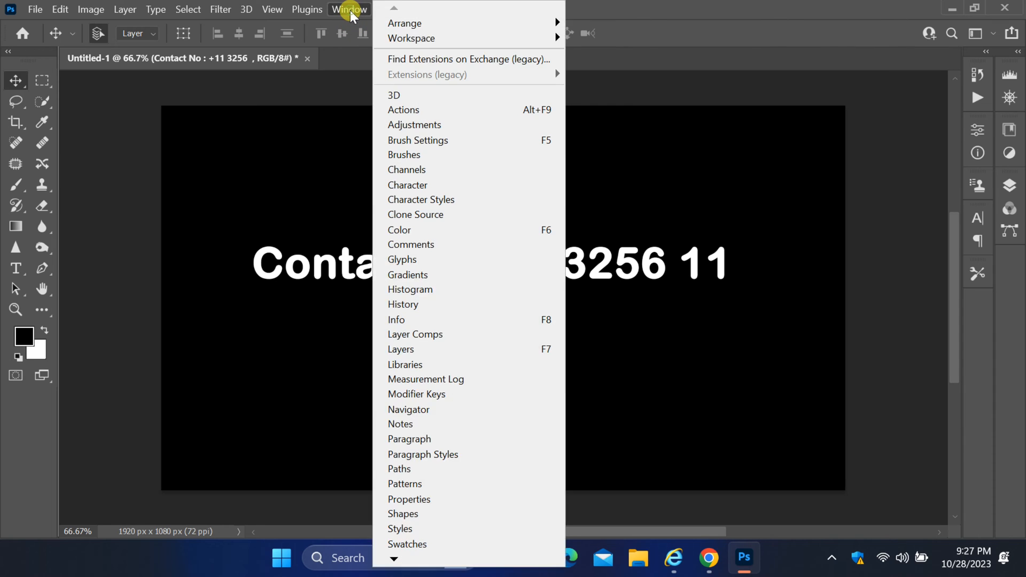
pyautogui.moveTo(432, 438)
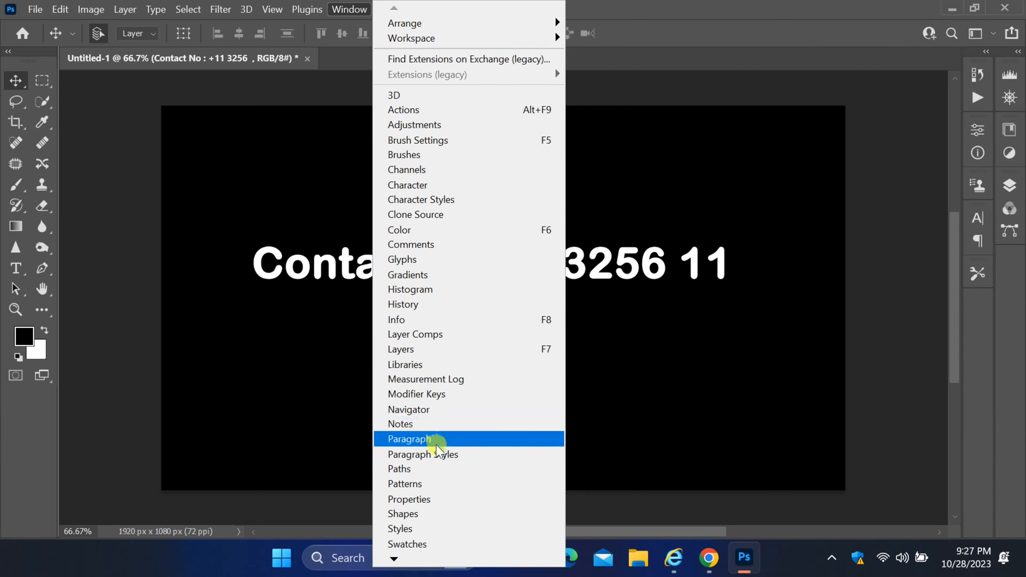
pyautogui.moveTo(426, 499)
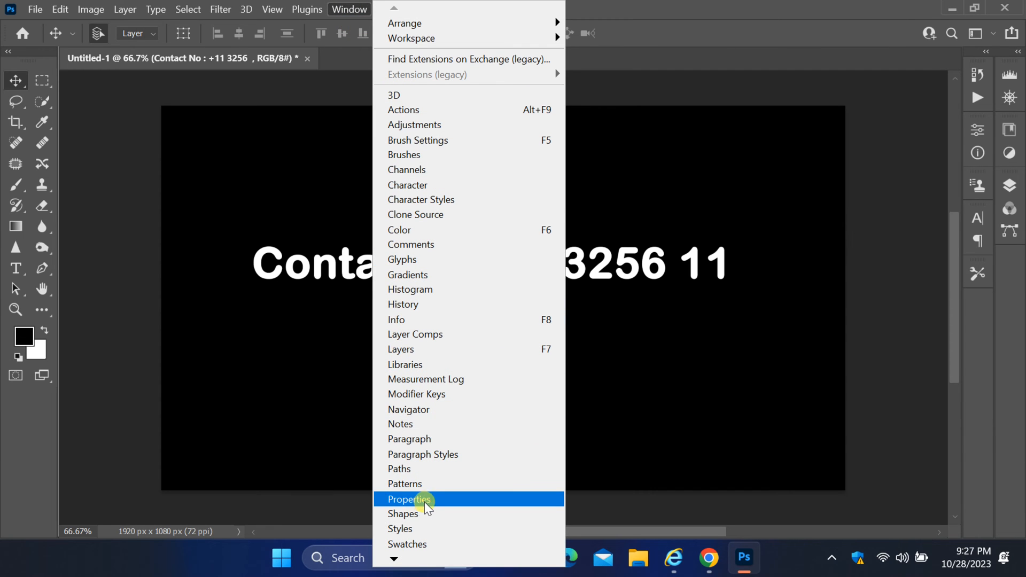
pyautogui.click(411, 500)
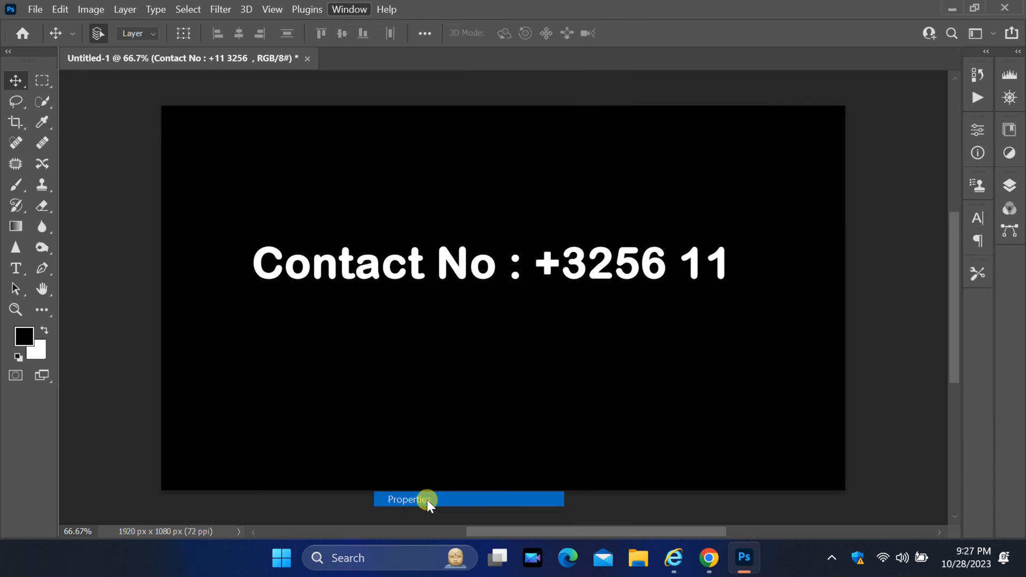
# - Set the type layer's Digits to LTR Arabic, making it read '+11 3256', then close Properties
pyautogui.click(406, 500)
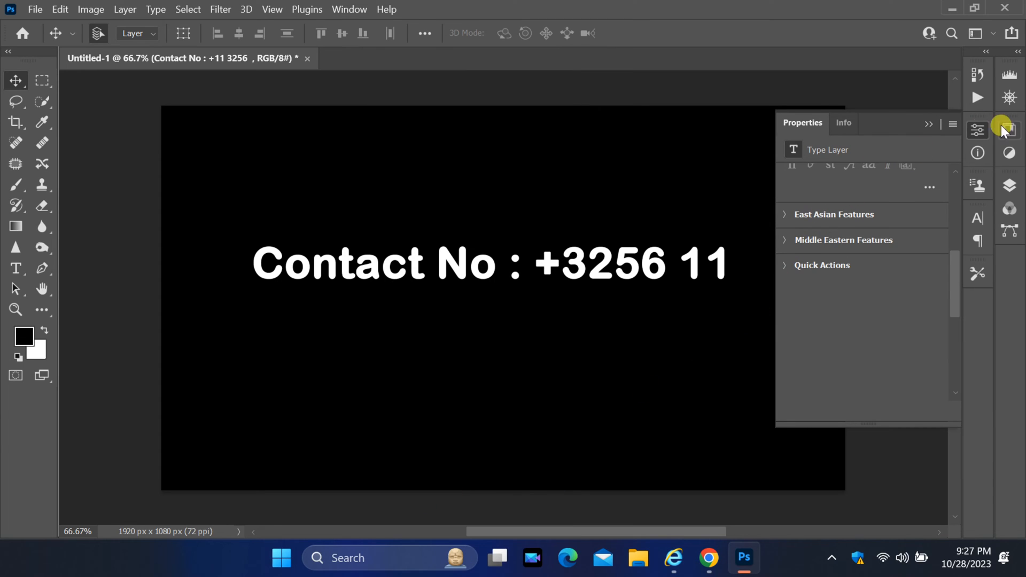
pyautogui.moveTo(816, 240)
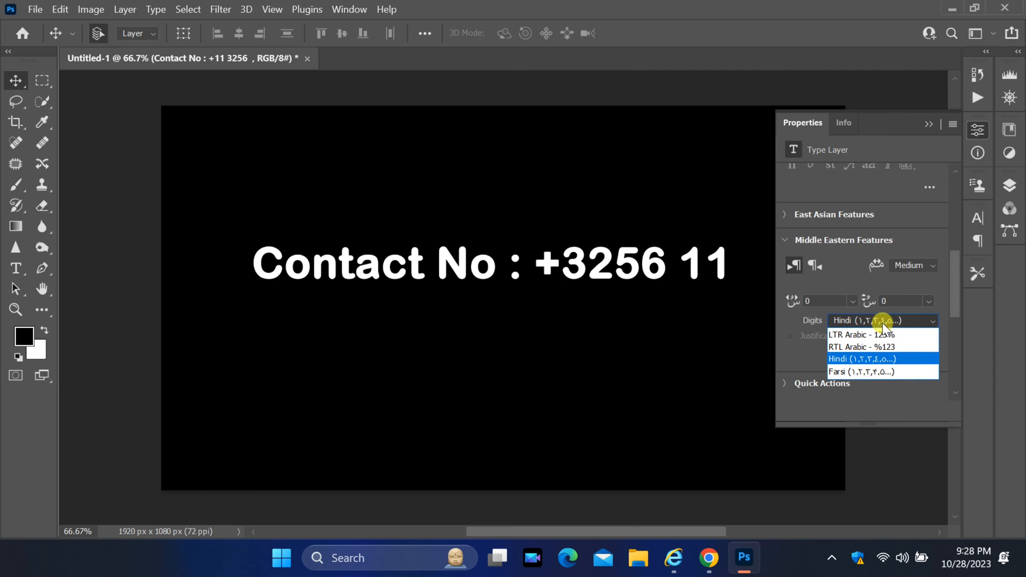
pyautogui.moveTo(861, 334)
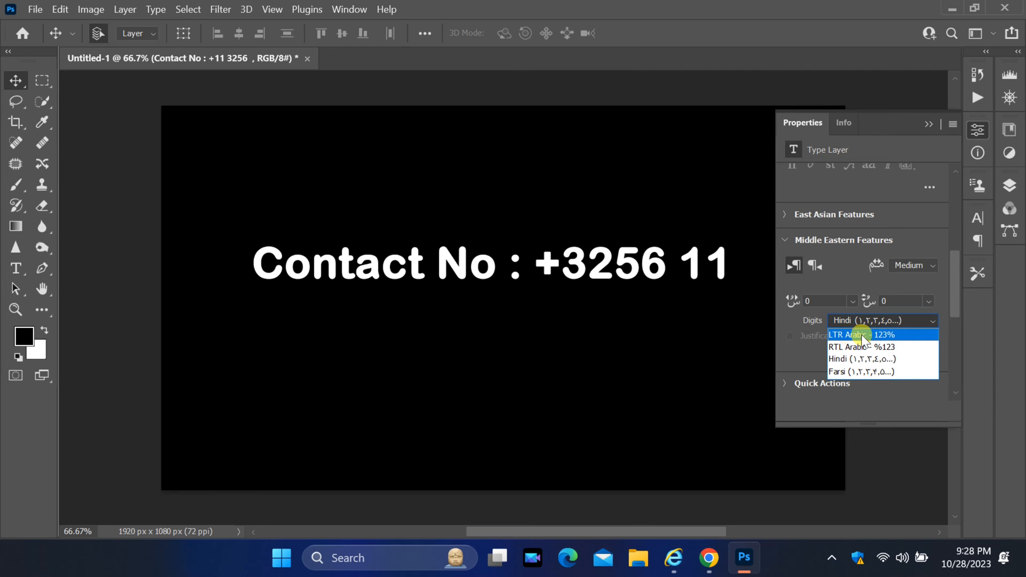
pyautogui.click(851, 334)
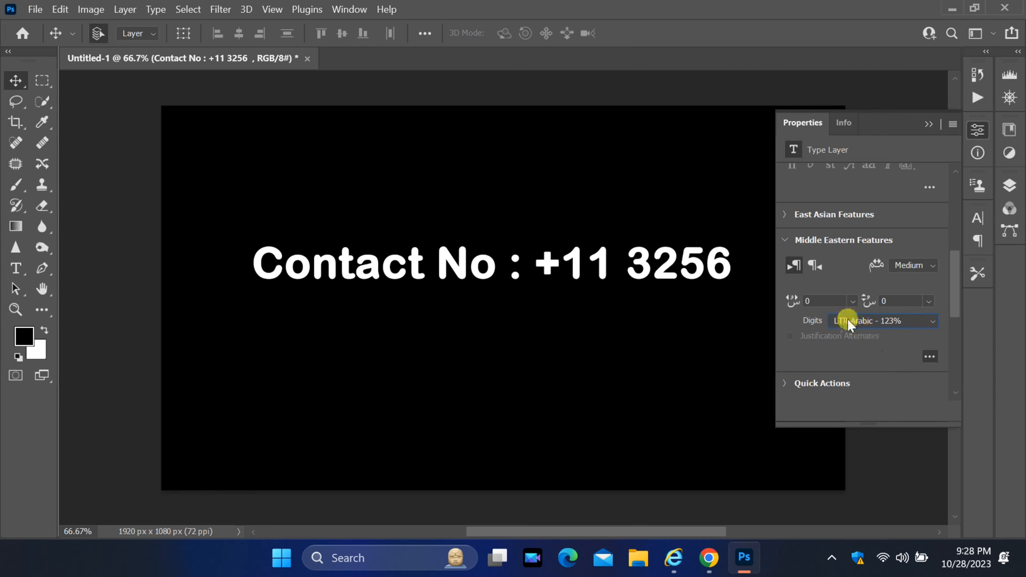
pyautogui.moveTo(784, 254)
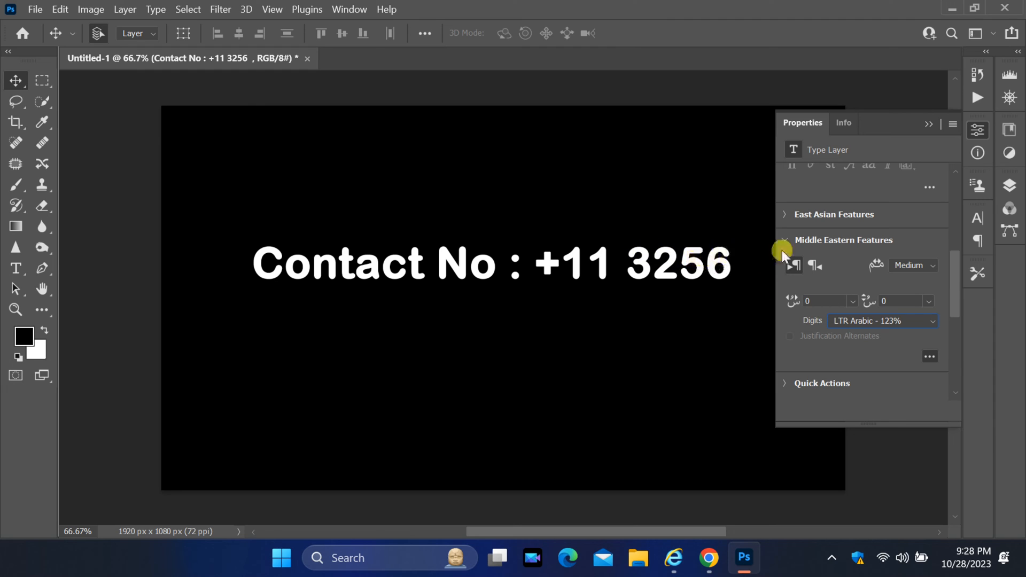
pyautogui.click(929, 124)
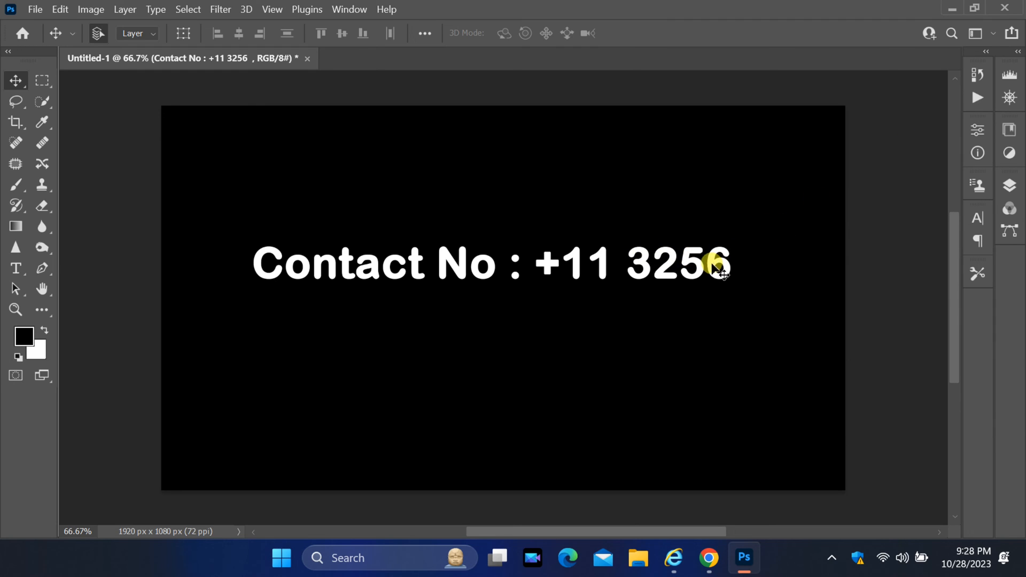
# - Replace 3256 with the new number so the line reads 'Contact No : +11 564345'
pyautogui.click(16, 268)
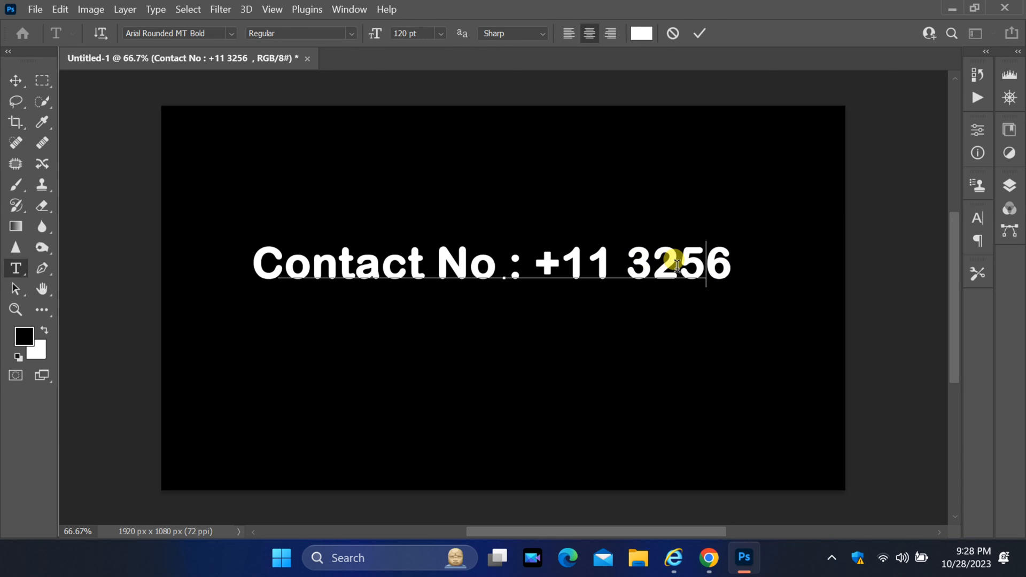
pyautogui.press('Backspace')
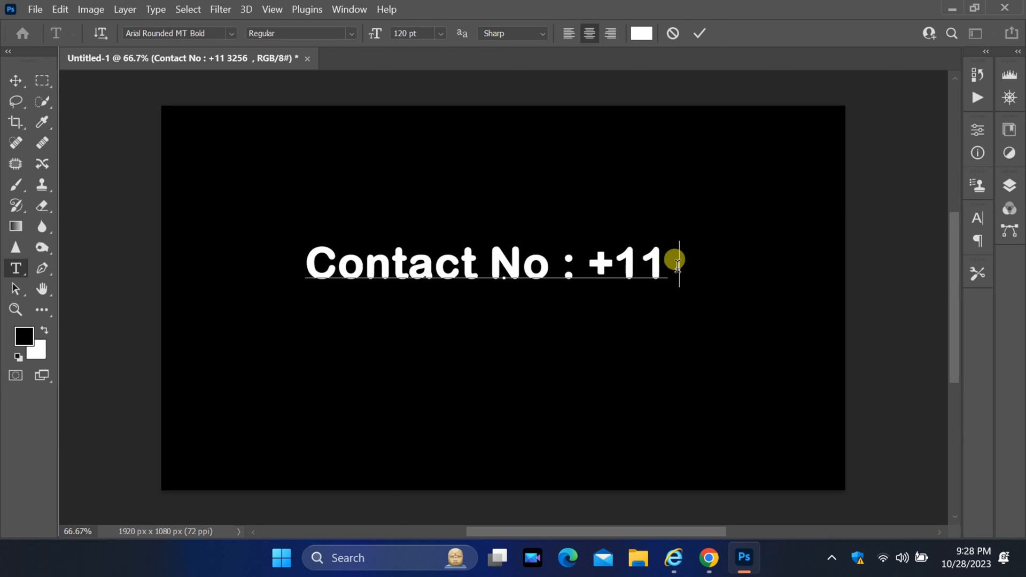
pyautogui.write('564345')
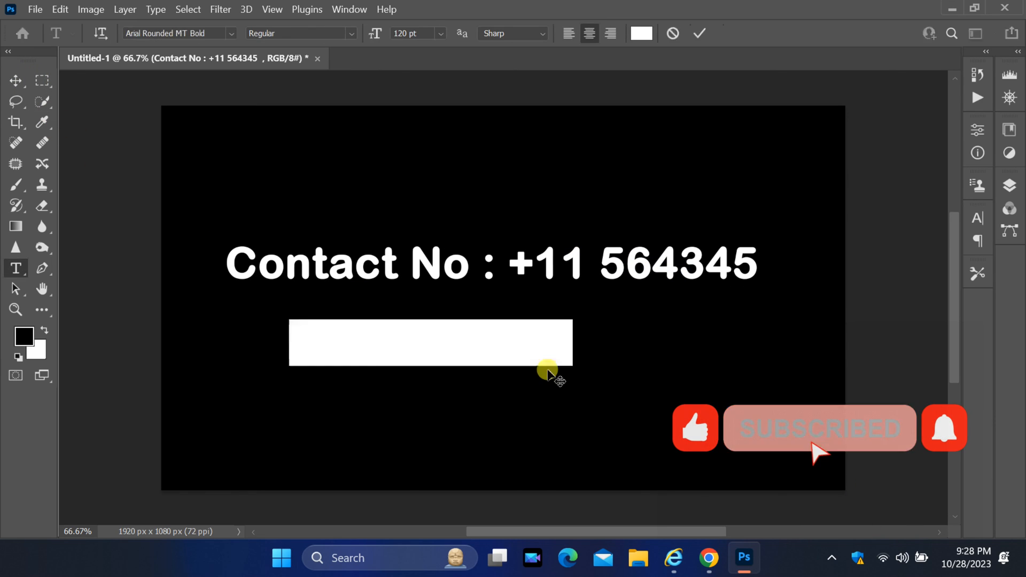
# - Add a second white text line '+22 445656' below the contact line
pyautogui.write('Lorem Ipsum')
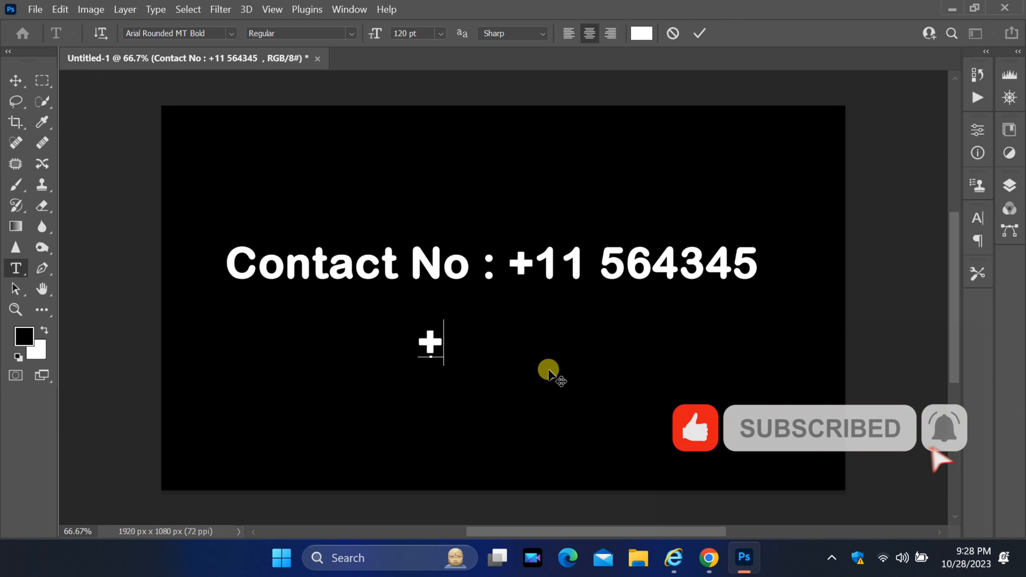
pyautogui.write('+22 44')
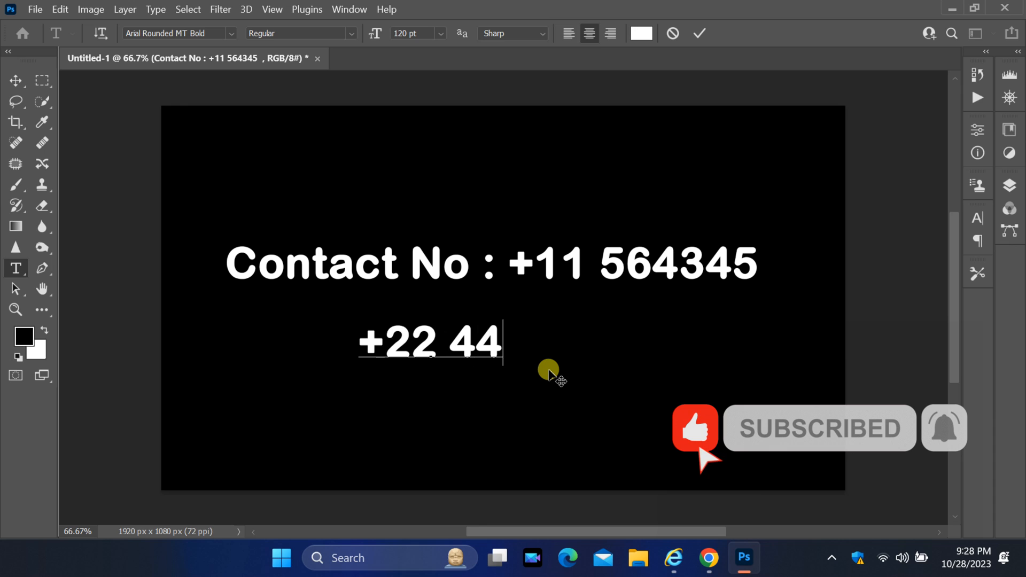
pyautogui.write('5656')
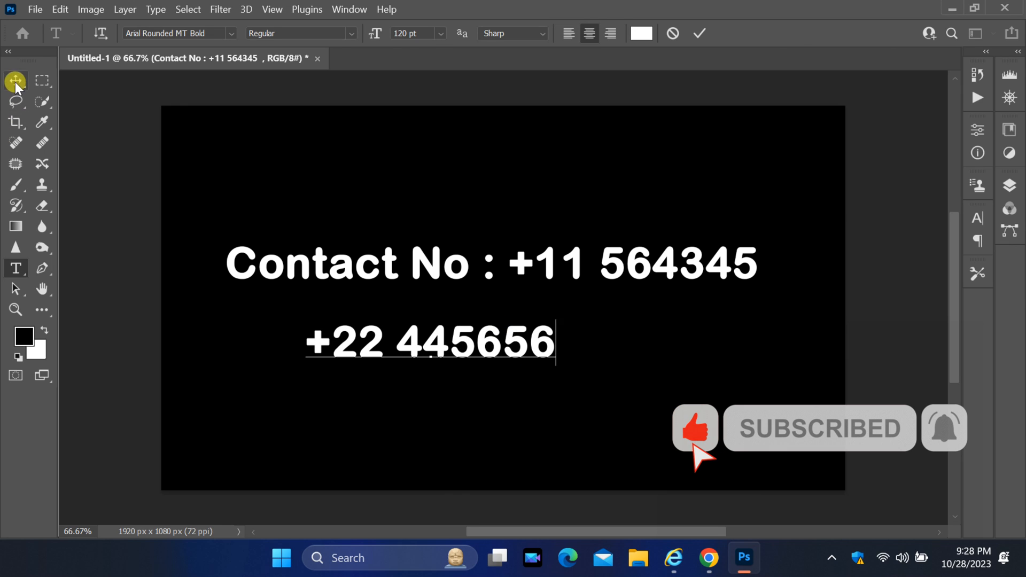